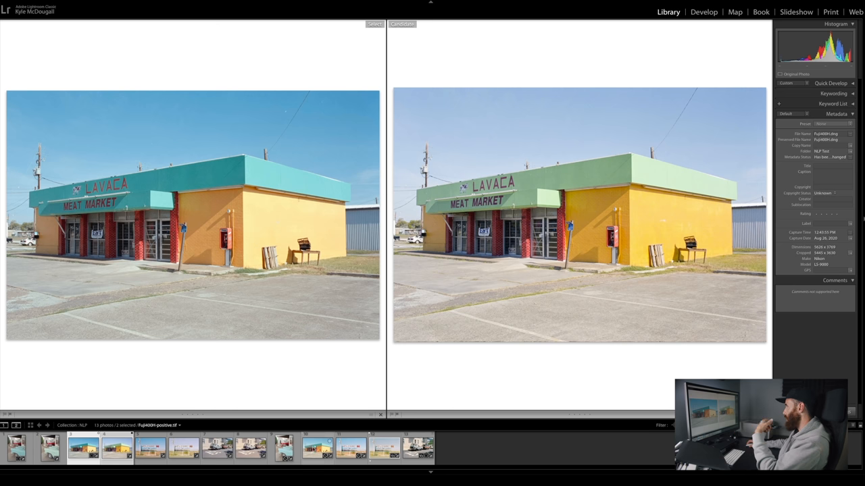
Set the Portra400 vintage-car scan as the Select image opposite the Lavaca Meat Market photo
left_click(16, 448)
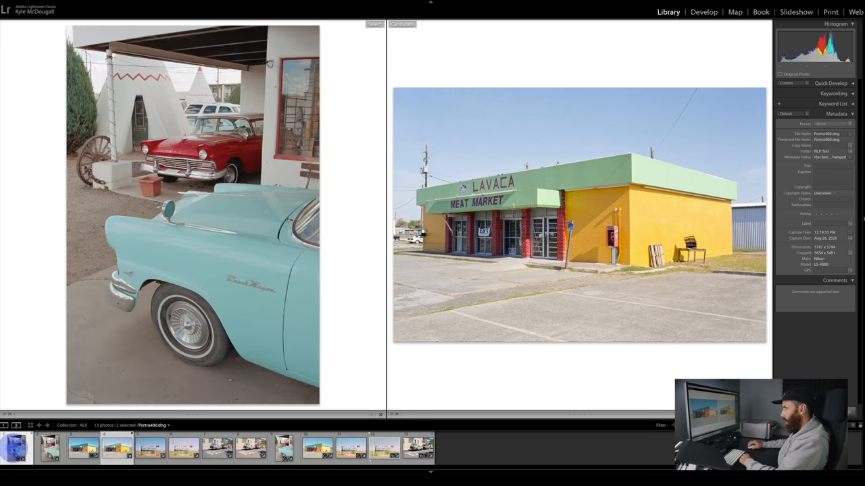